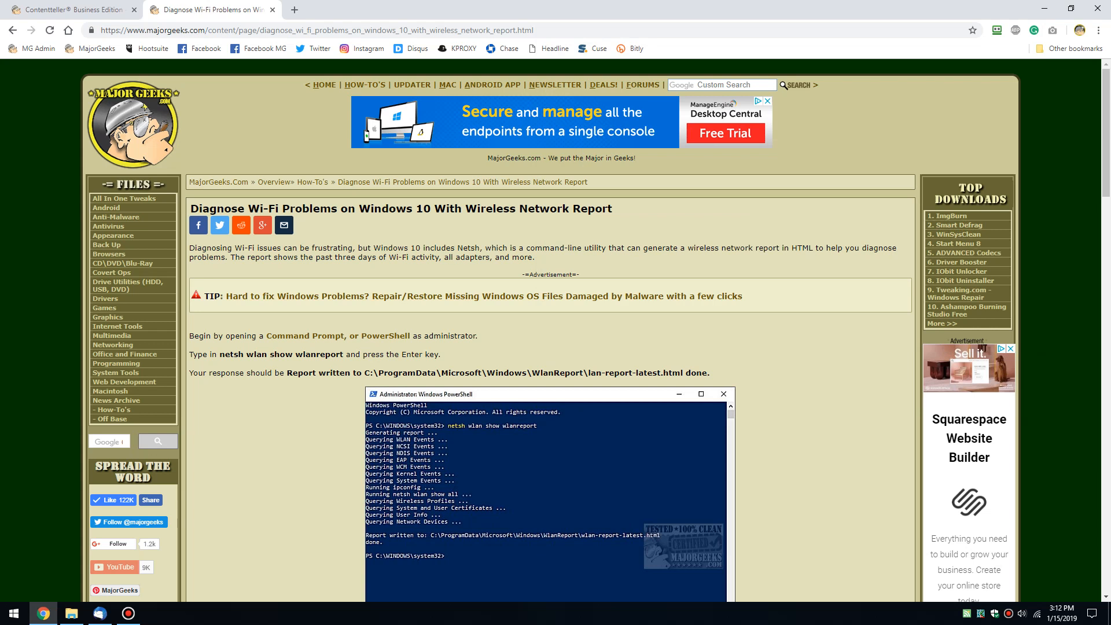
Launch Windows PowerShell (Admin) from the Start button's shortcut menu
right_click(12, 613)
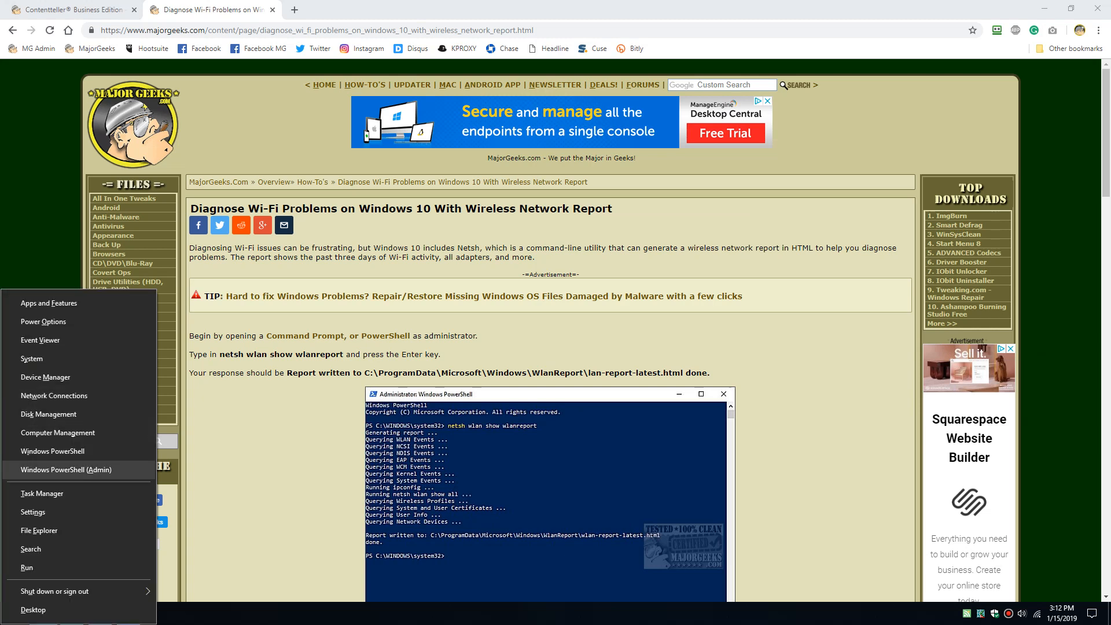
click(62, 469)
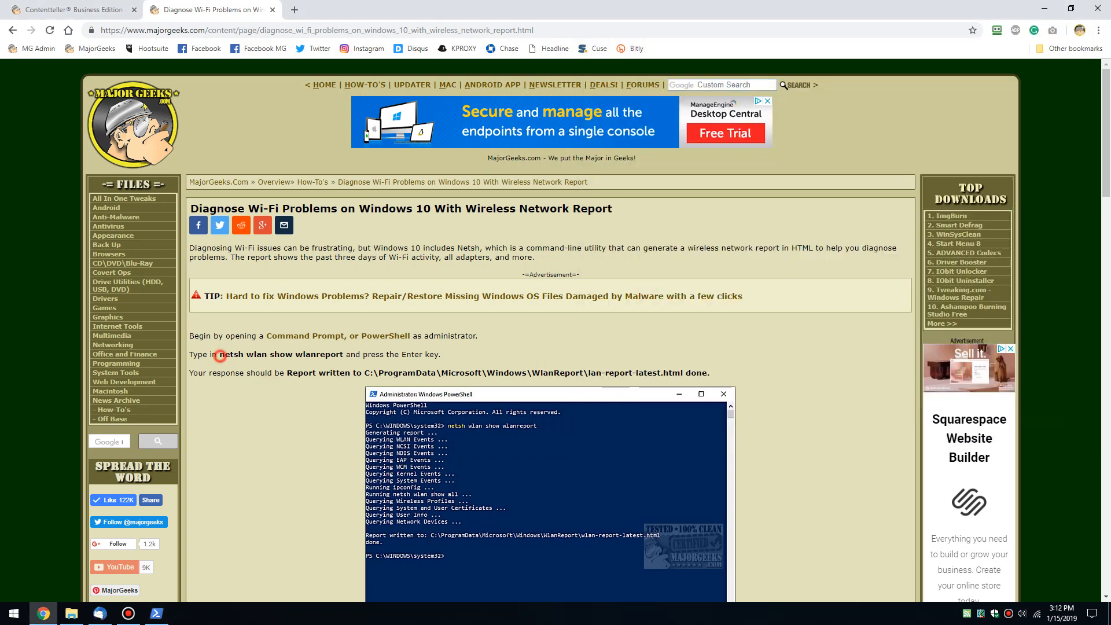
Run netsh wlan show wlanreport in the elevated PowerShell window
right_click(280, 355)
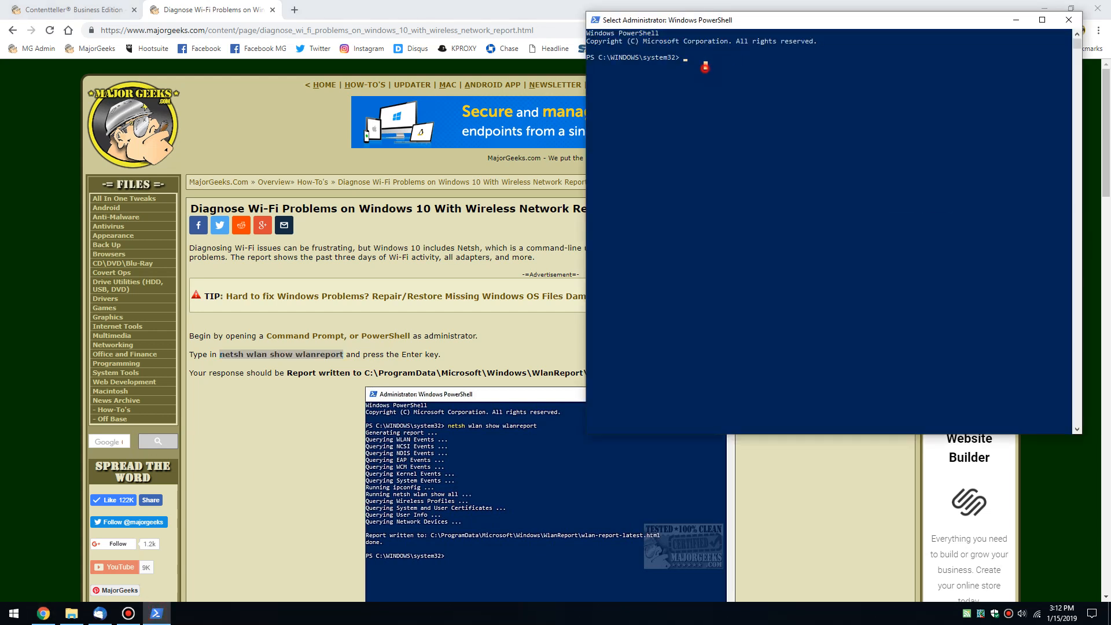
text(netsh wlan show wlanreport)
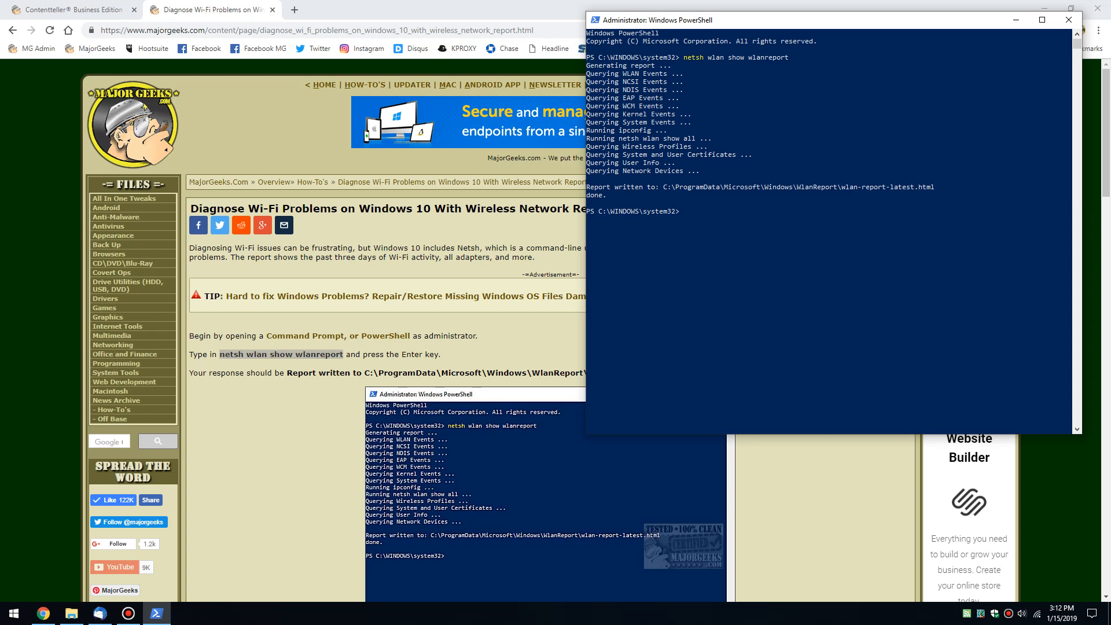
Open wlan-report-latest.html from the WlanReport folder in File Explorer
click(69, 614)
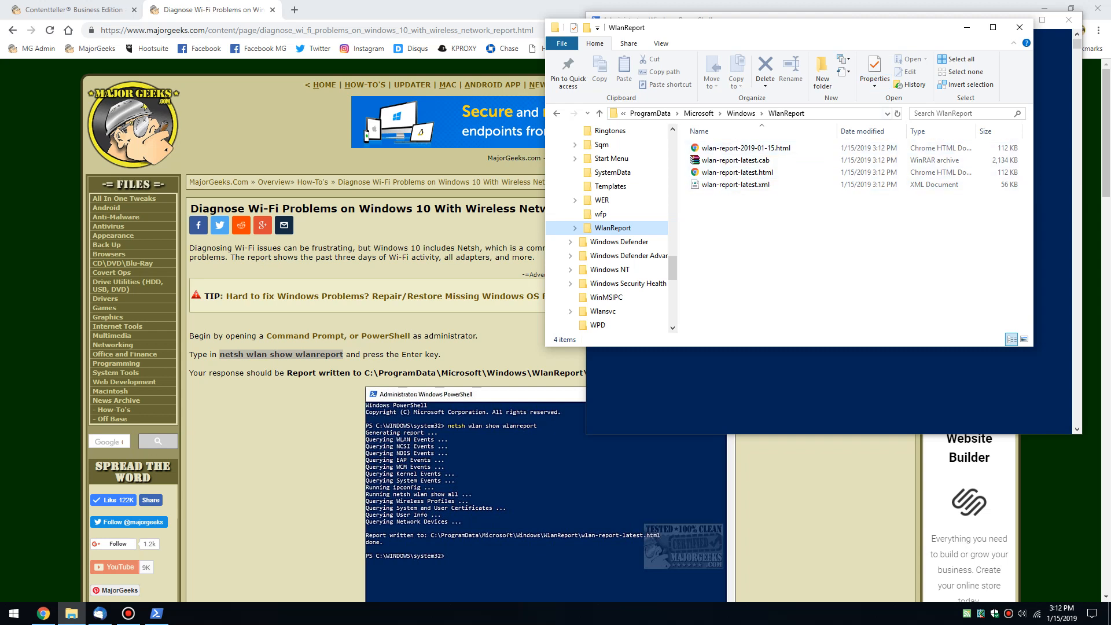
click(741, 172)
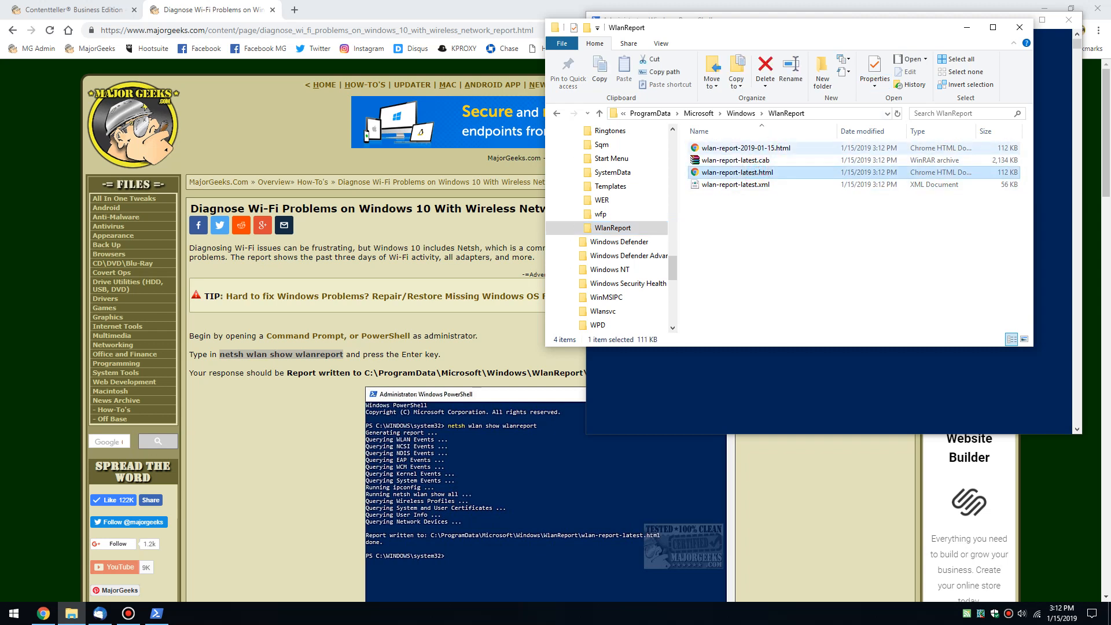
click(739, 147)
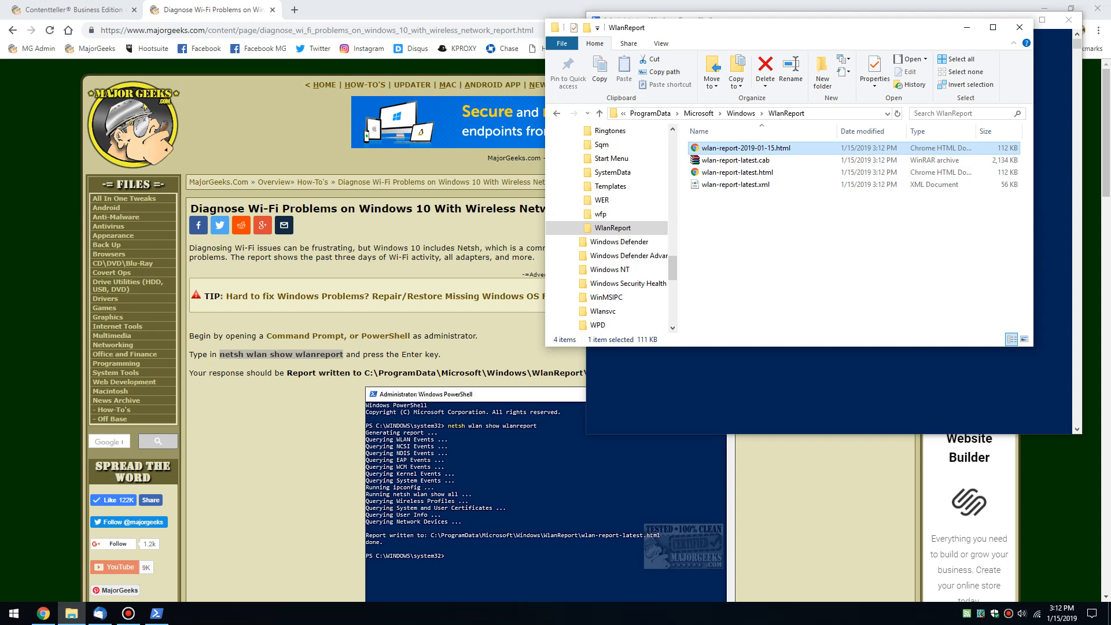
click(736, 172)
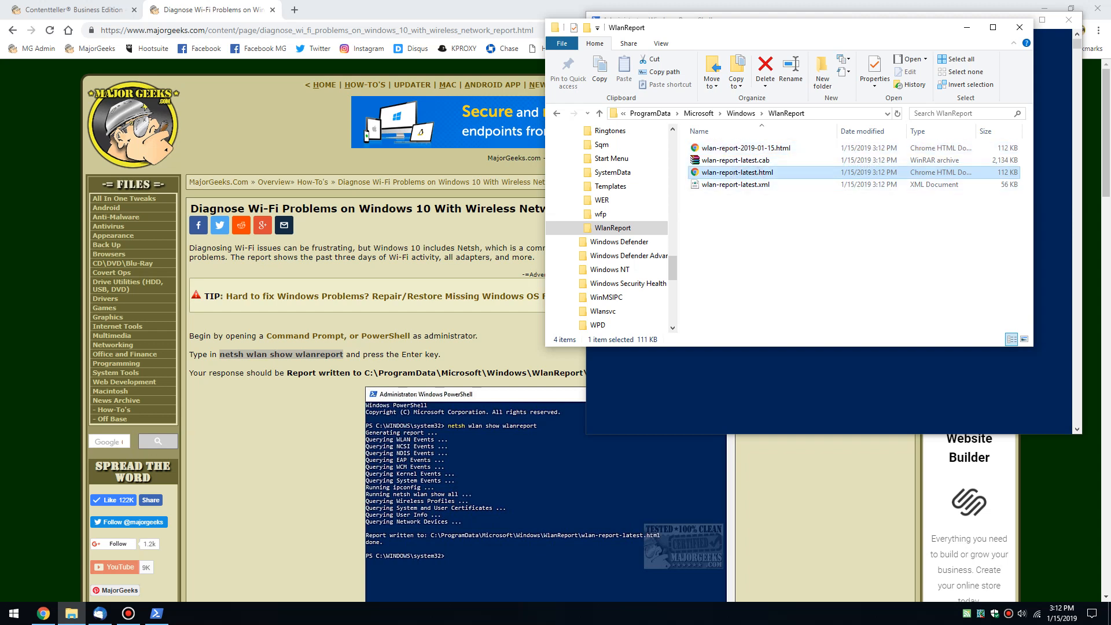
mouse_move(738, 173)
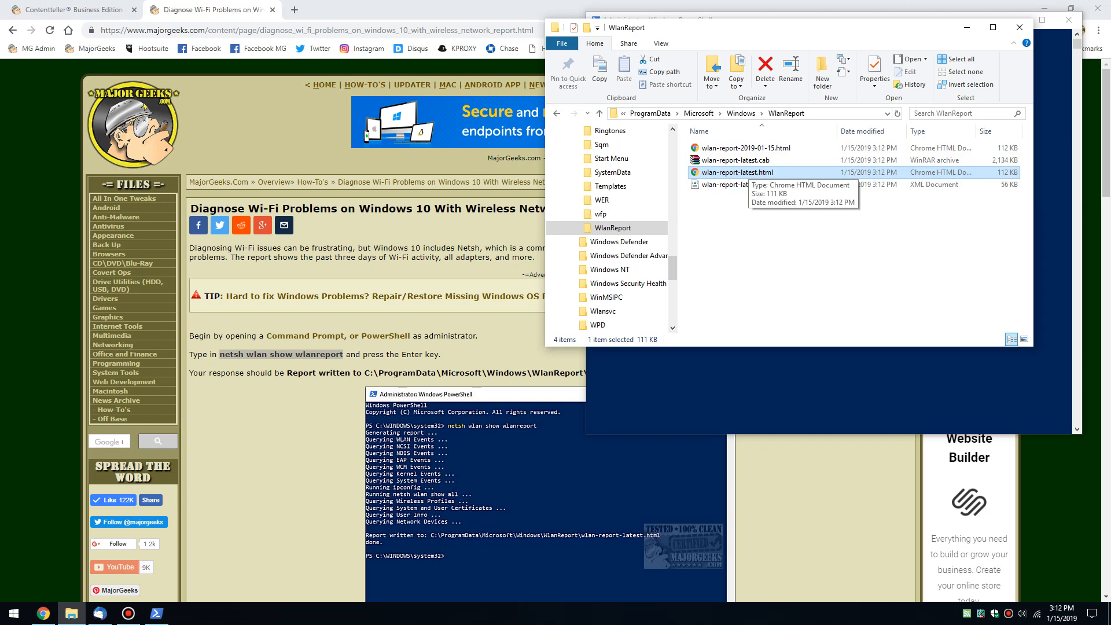
double_click(739, 148)
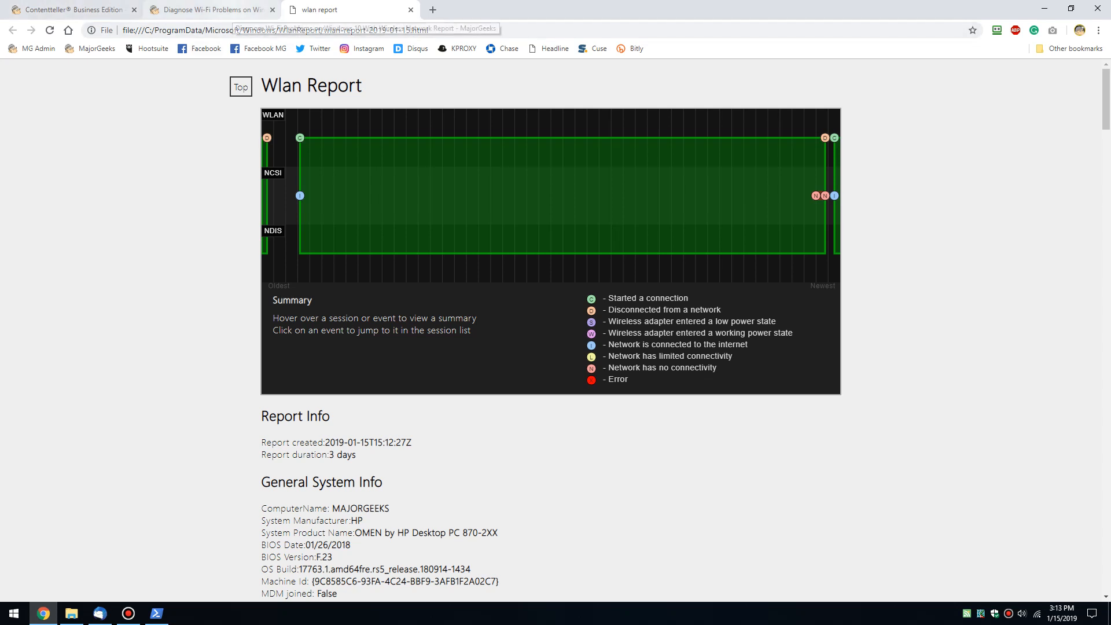
Switch to the MajorGeeks Wi-Fi article tab and scroll through its explanation
click(211, 9)
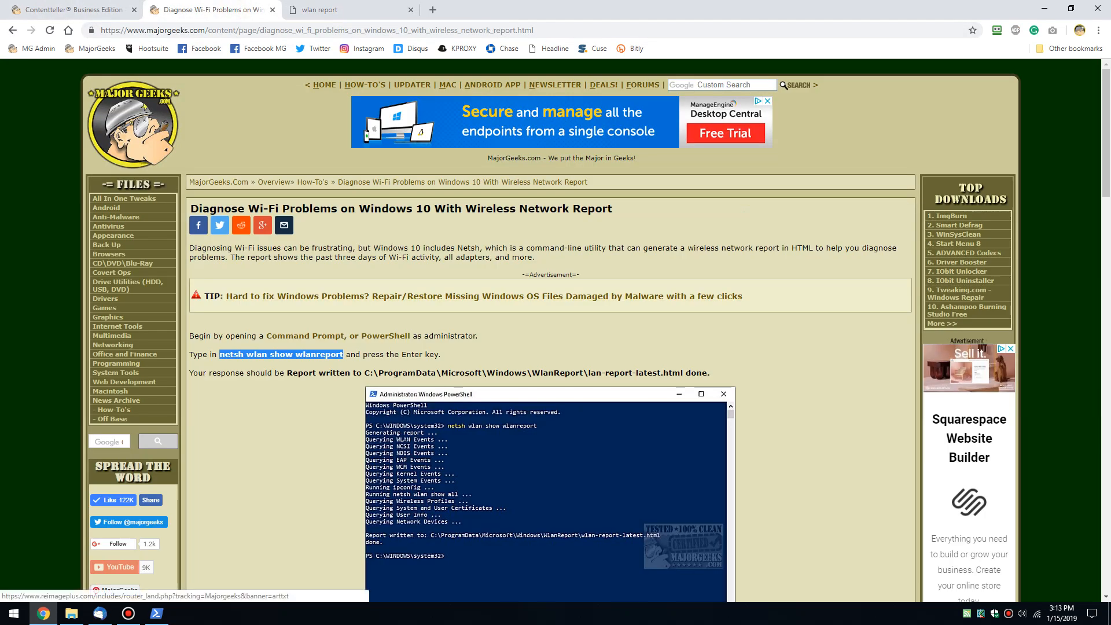
scroll(down, 3)
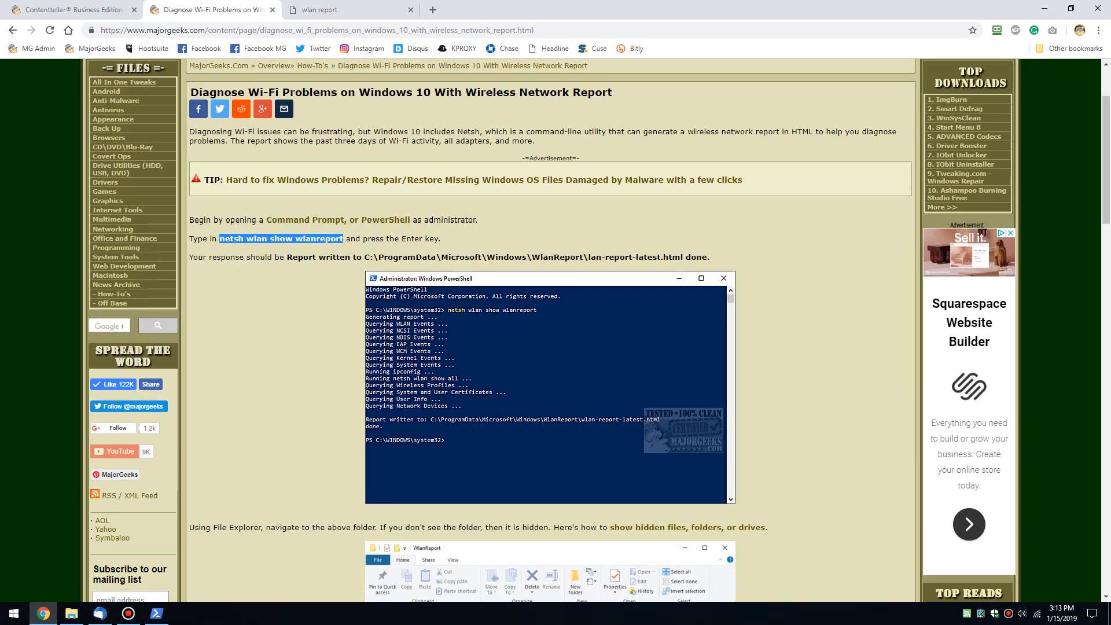
scroll(down, 3)
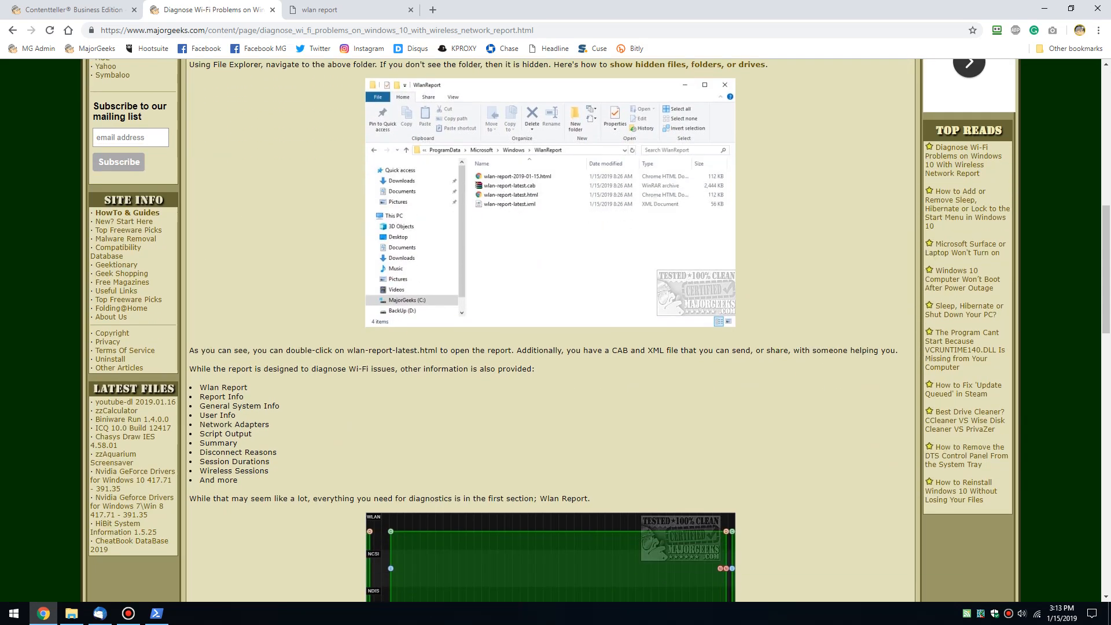
scroll(down, 3)
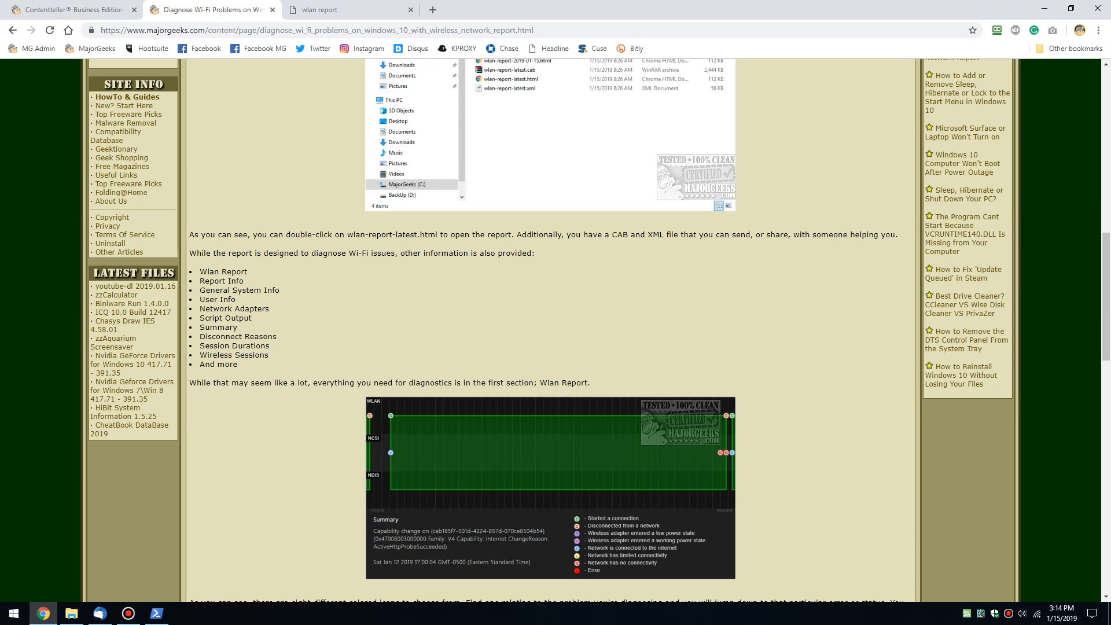
scroll(down, 3)
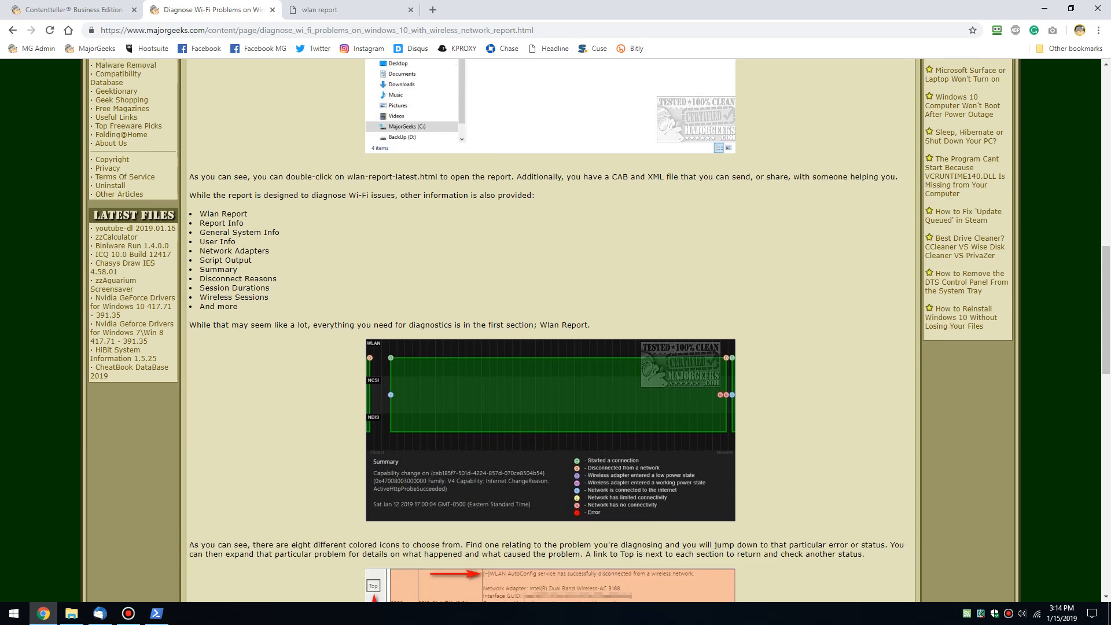
scroll(down, 3)
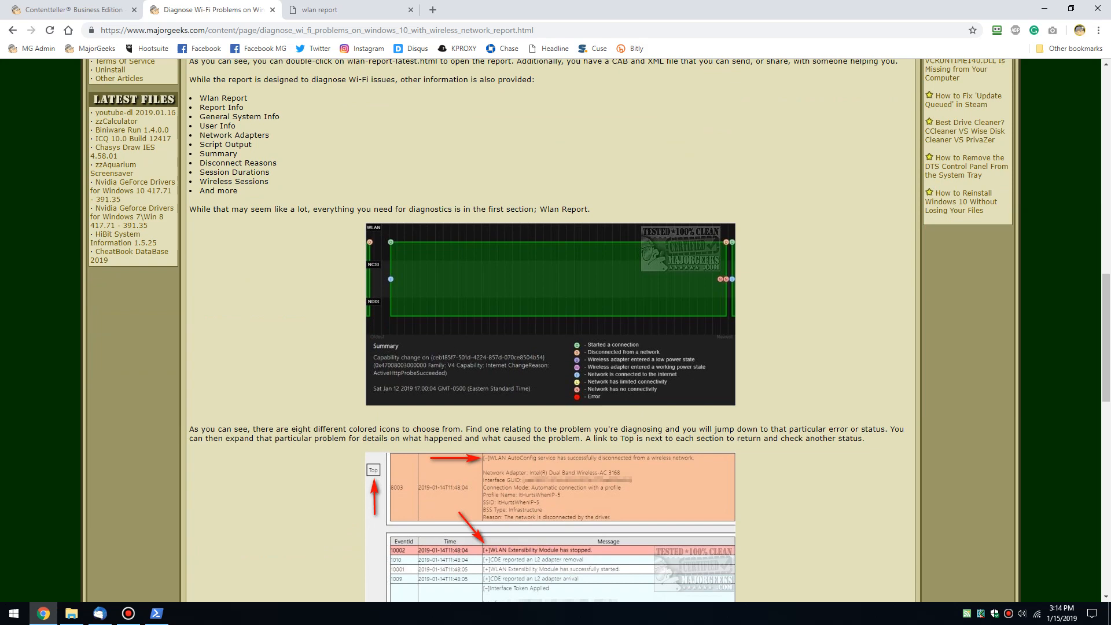
scroll(down, 3)
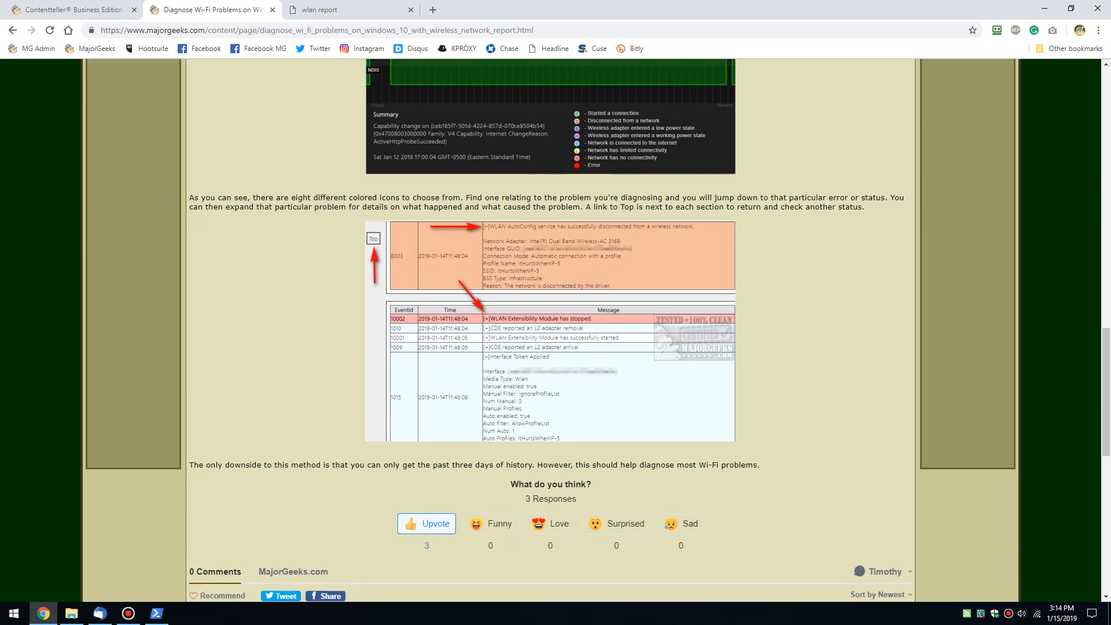
scroll(down, 3)
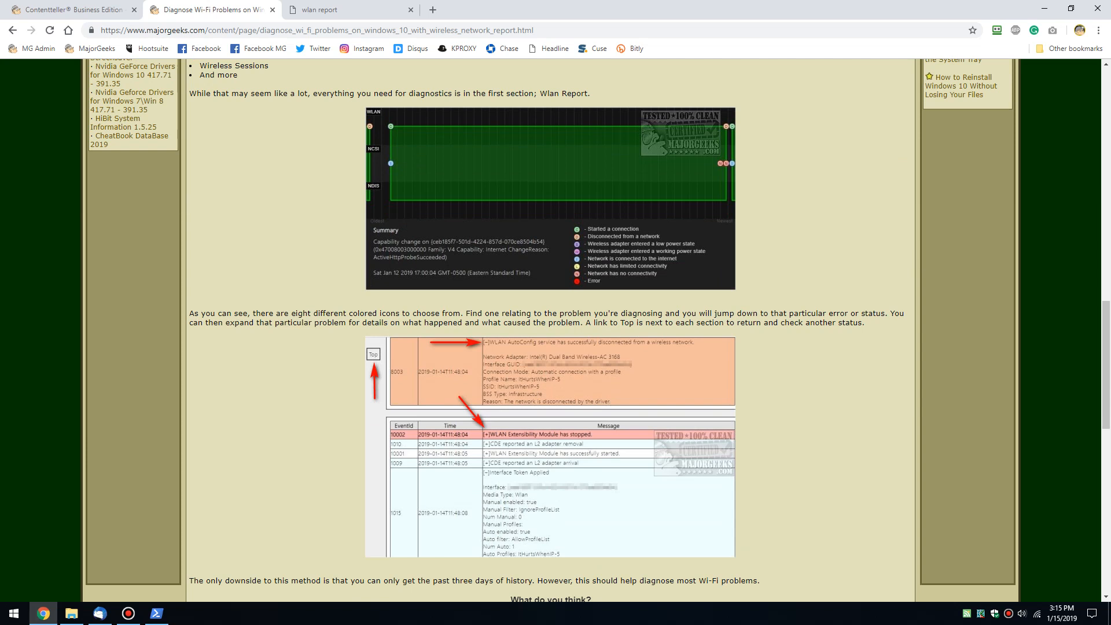
scroll(down, 3)
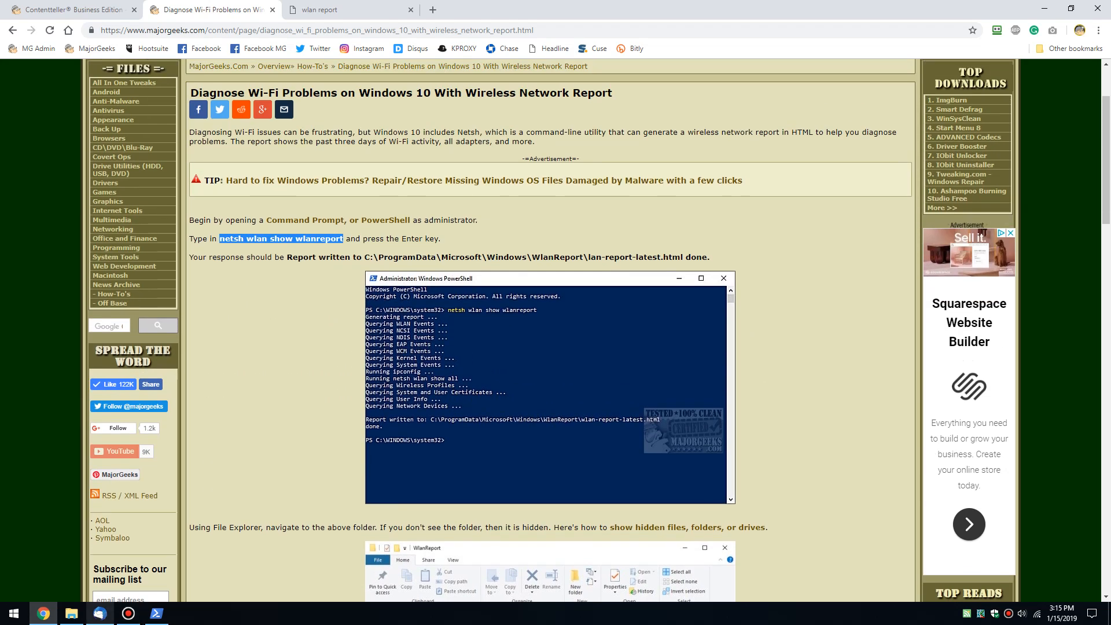
Switch to the WLAN report tab and scroll through the session graph
click(334, 9)
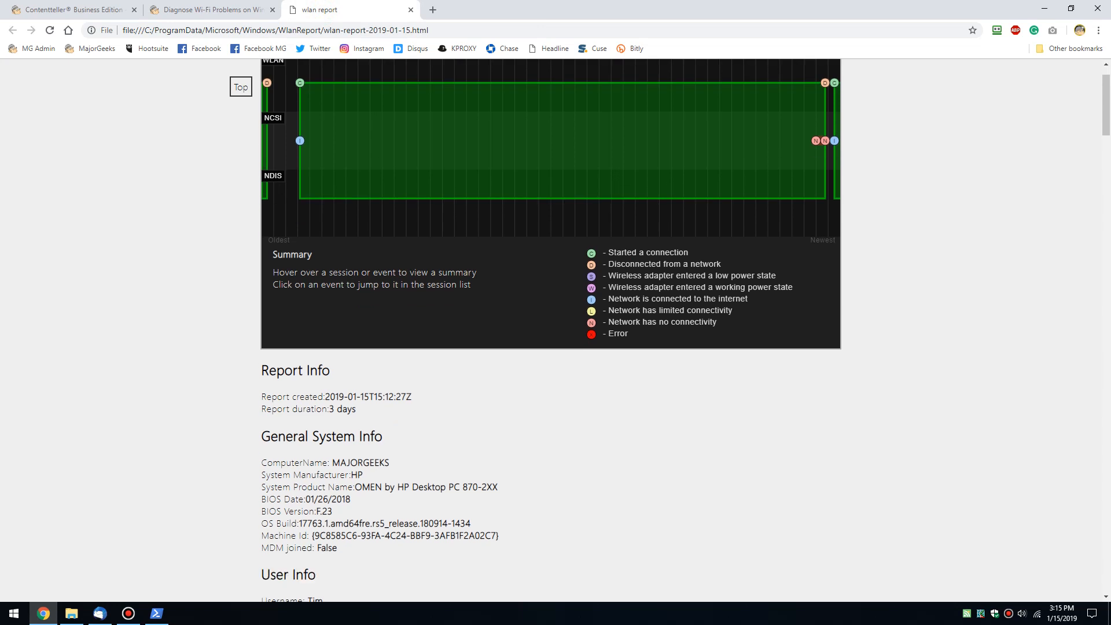
scroll(down, 3)
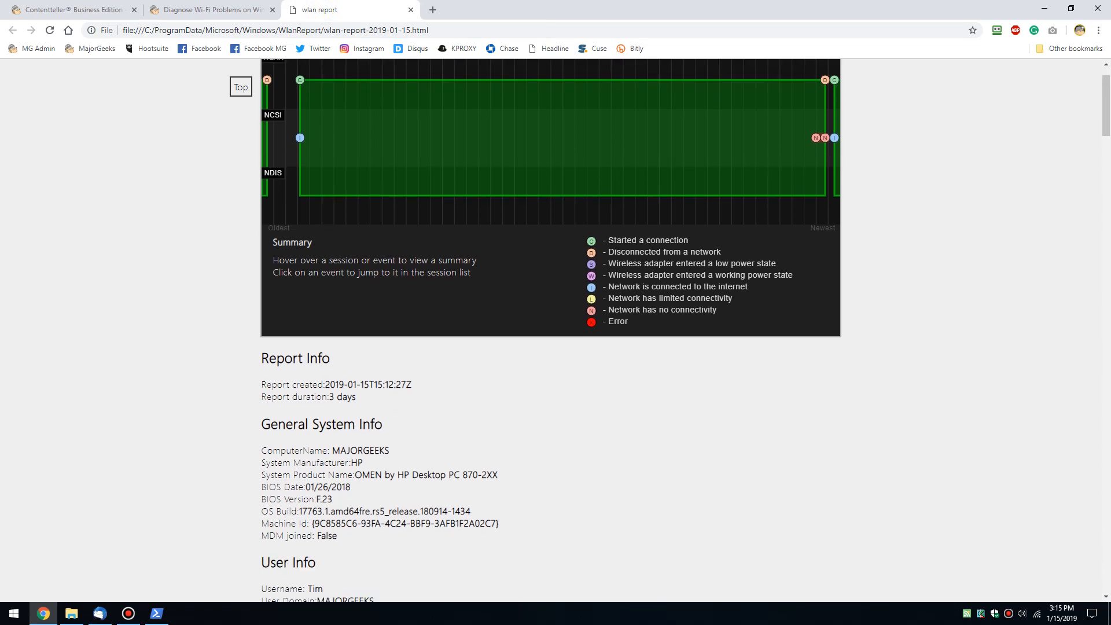
scroll(down, 3)
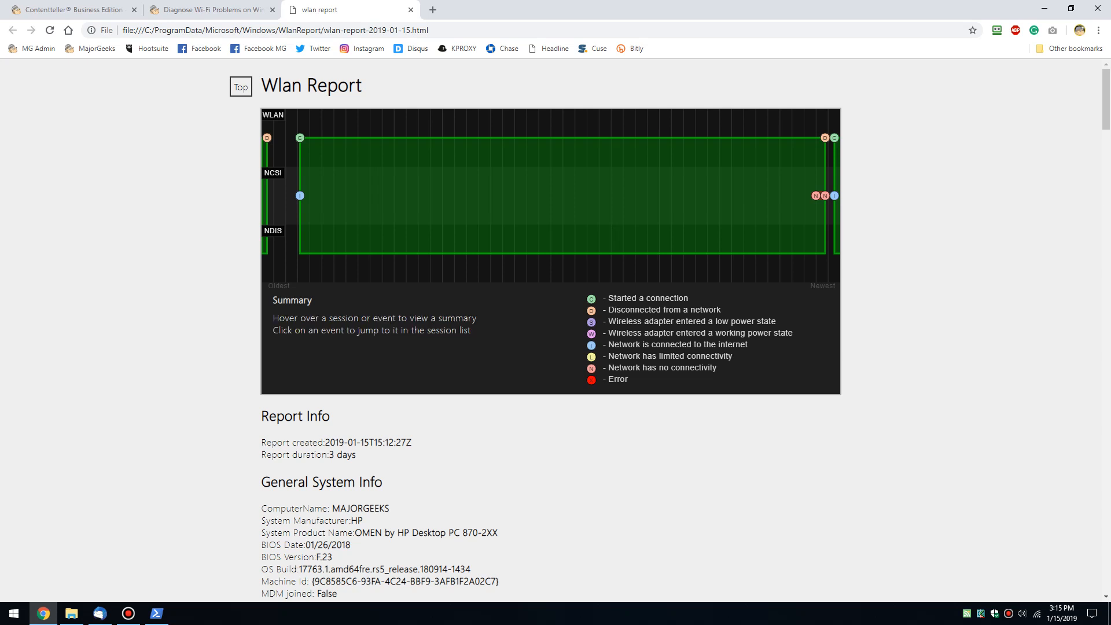
mouse_move(824, 137)
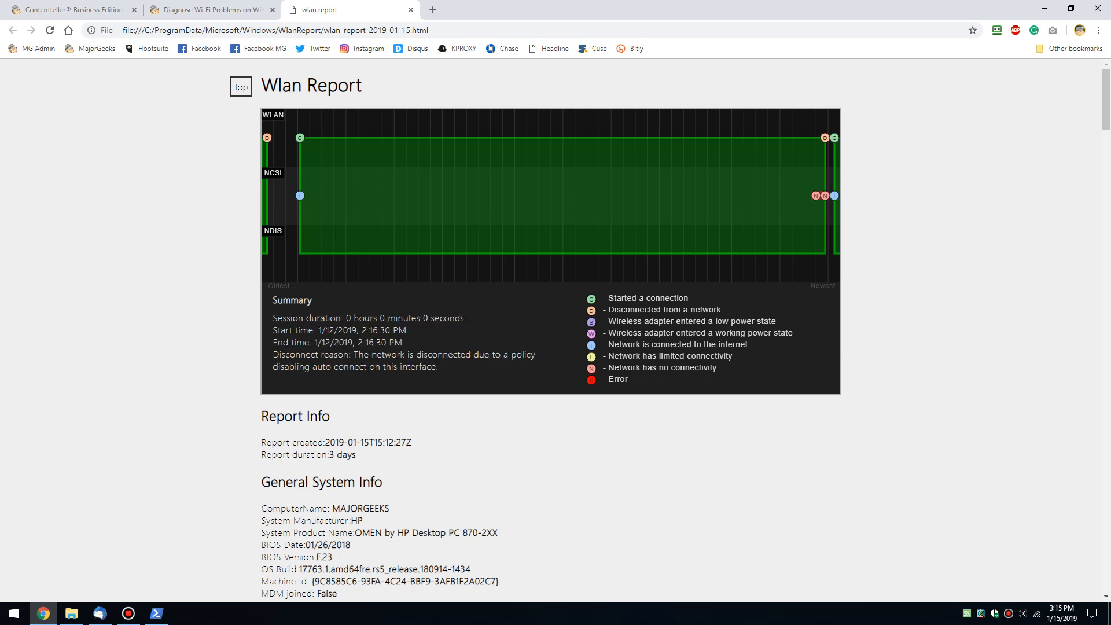